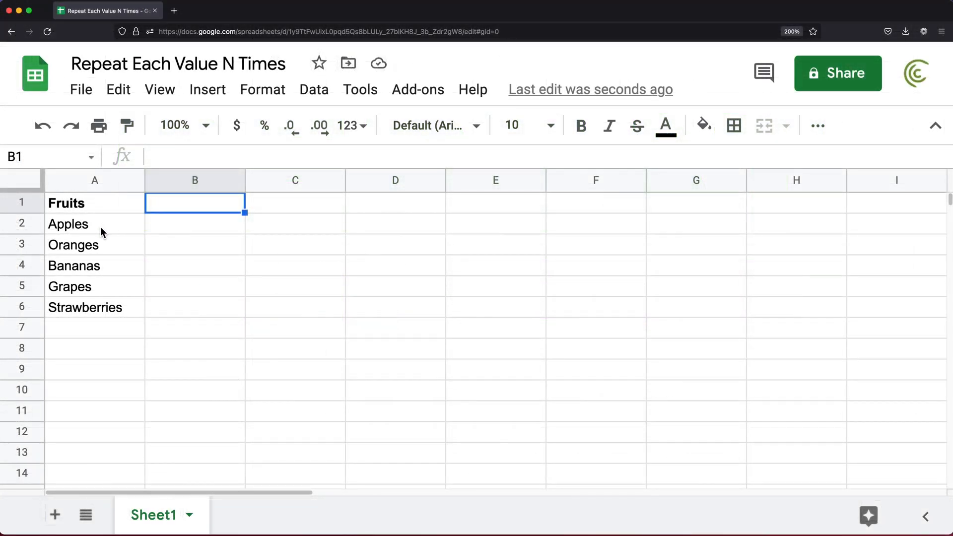
Step: Enter =ArrayFormula(A2:A6&B1:E1) in B2 so each fruit repeats across columns B to E
left_click_drag(68, 224, 85, 307)
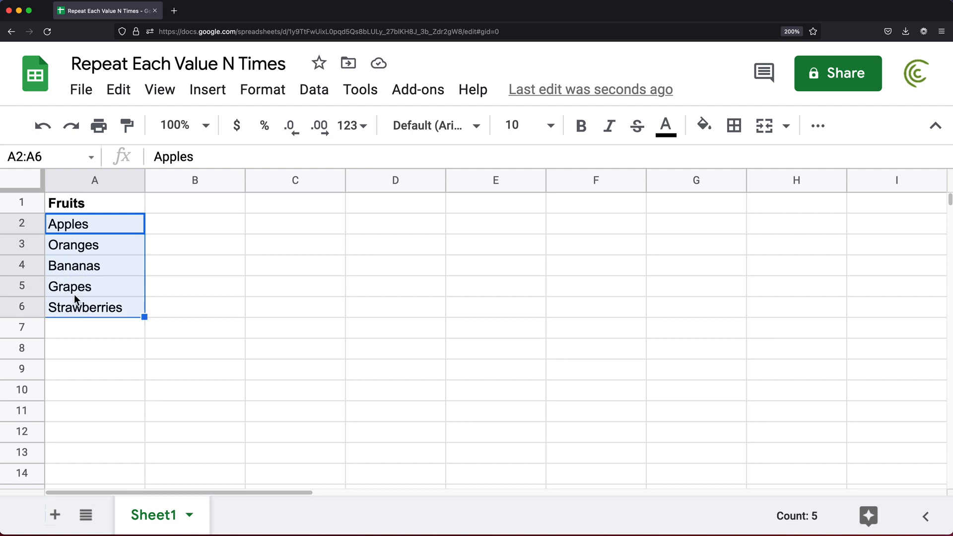
mouse_move(83, 440)
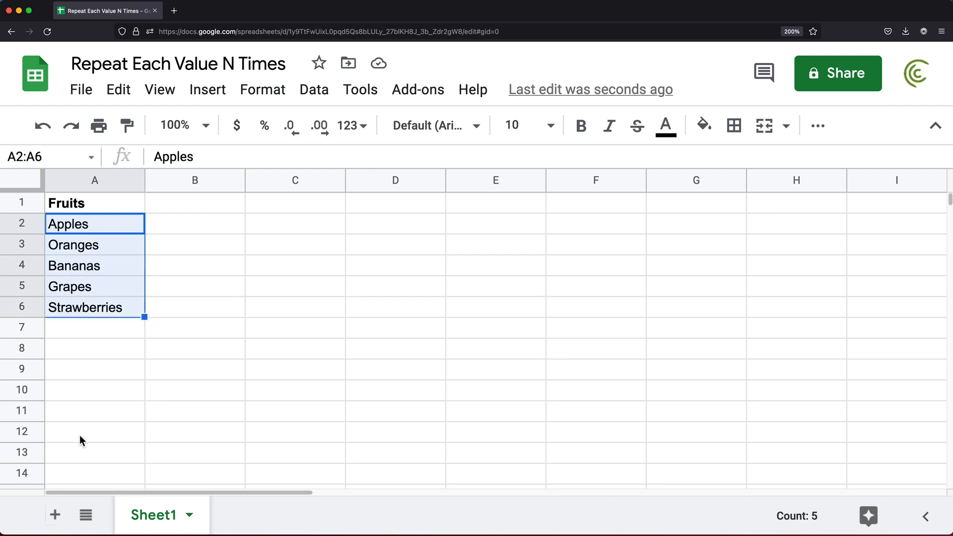
left_click(94, 223)
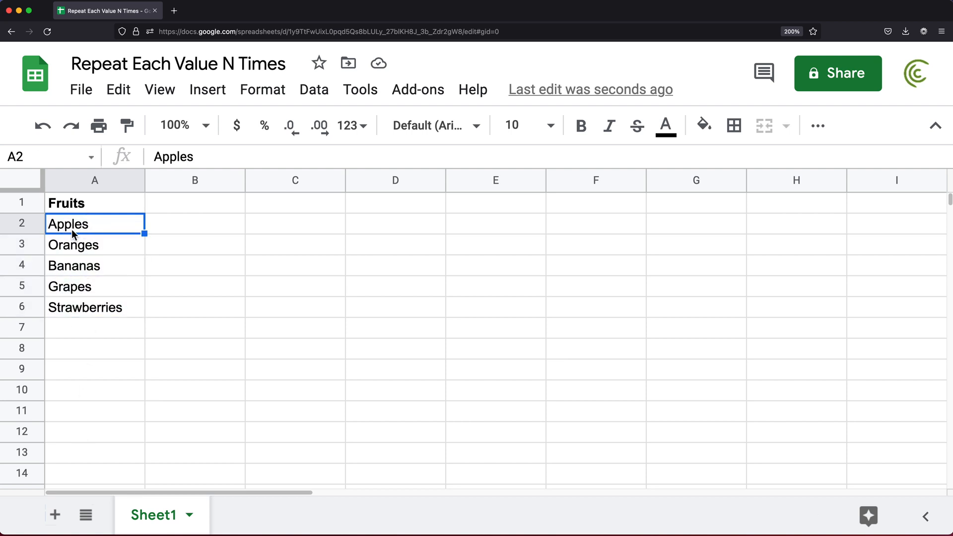
mouse_move(106, 237)
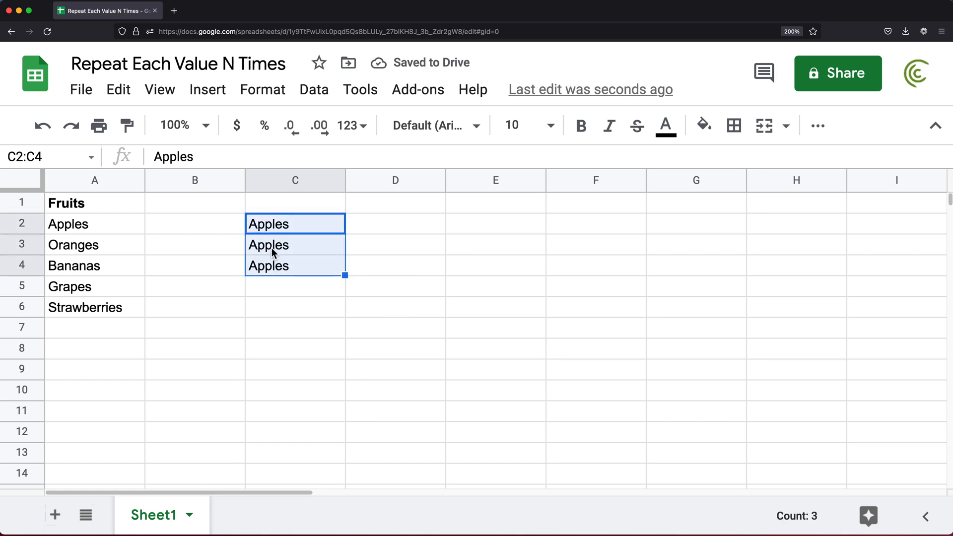
left_click(95, 244)
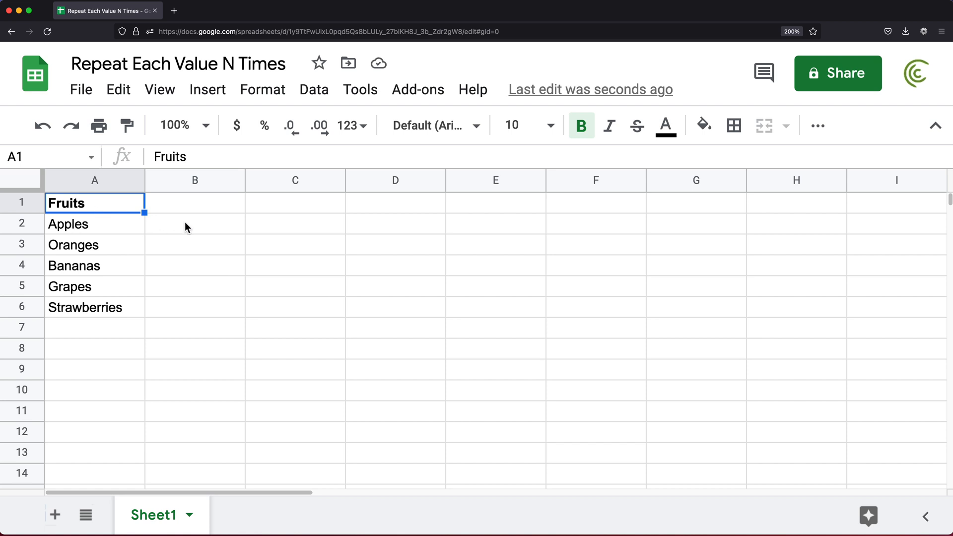
type("=")
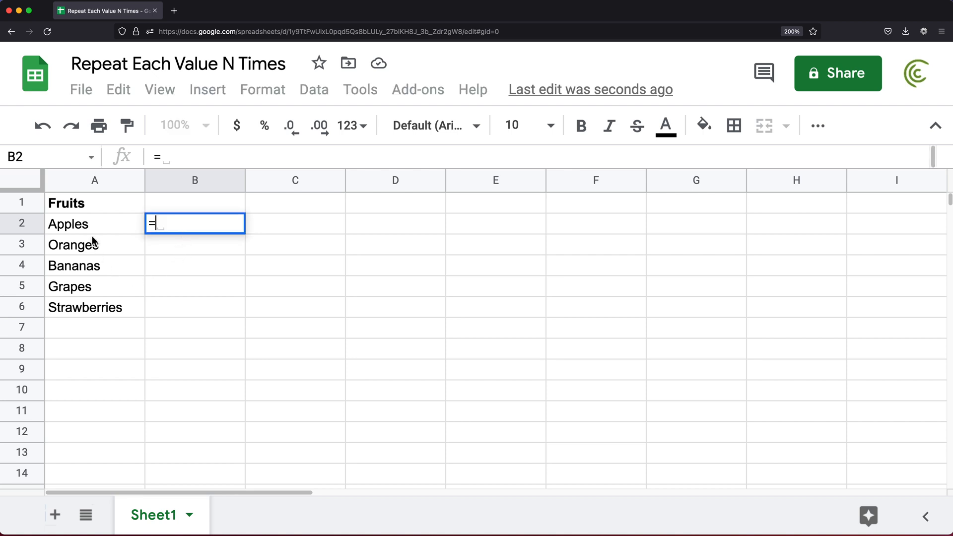
left_click_drag(68, 224, 75, 266)
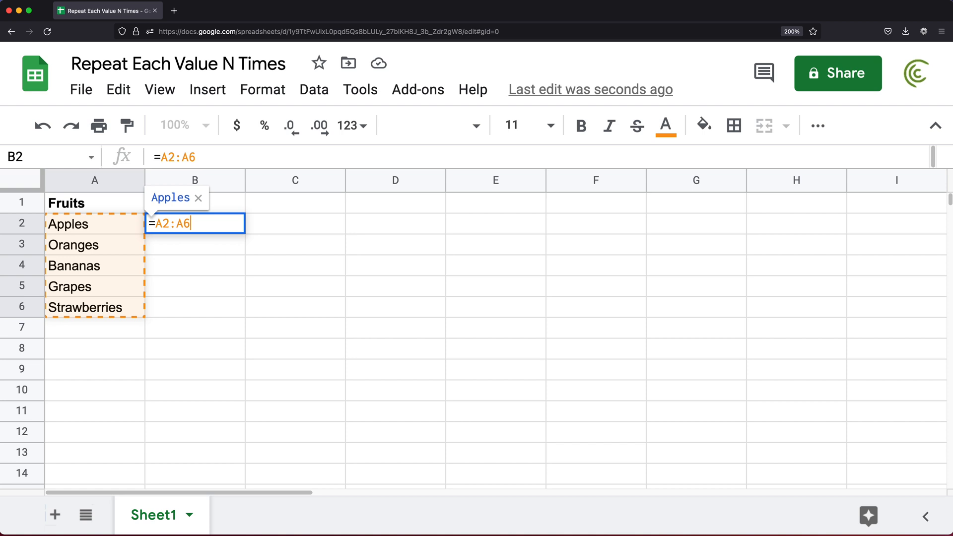
type("&")
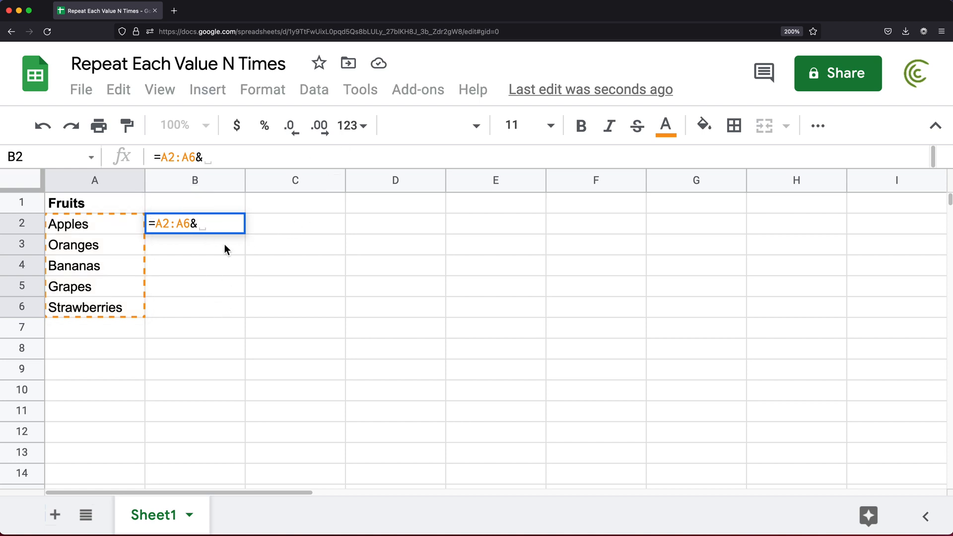
left_click_drag(195, 202, 295, 203)
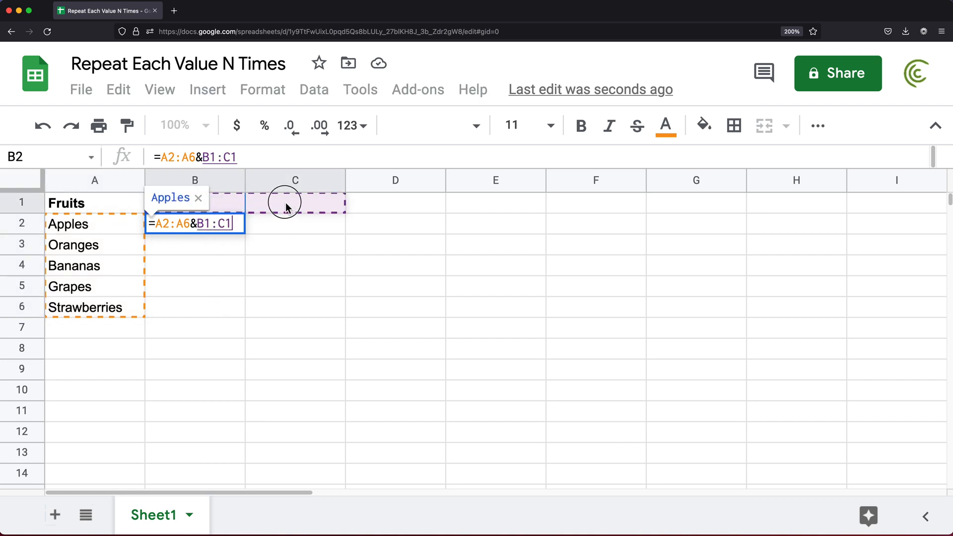
left_click_drag(286, 202, 403, 201)
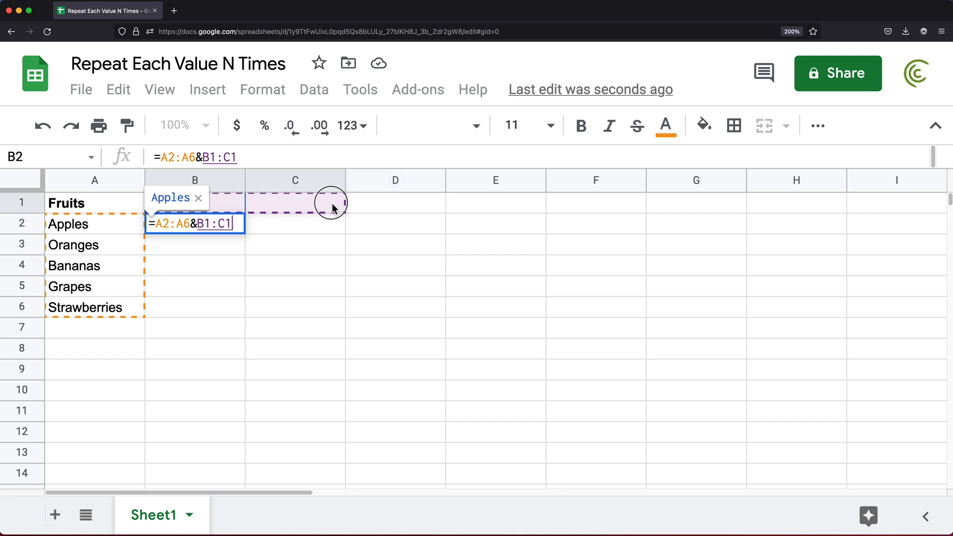
left_click_drag(331, 203, 544, 202)
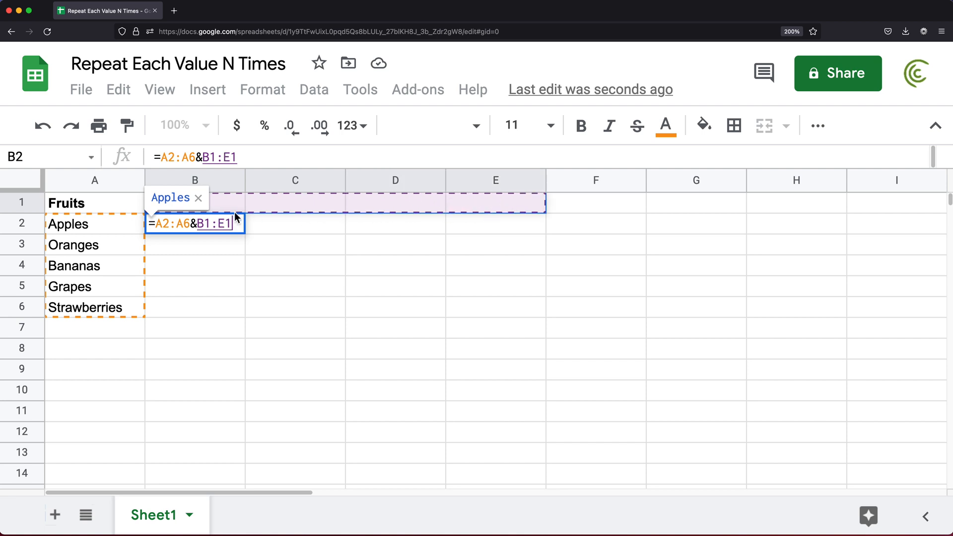
mouse_move(437, 213)
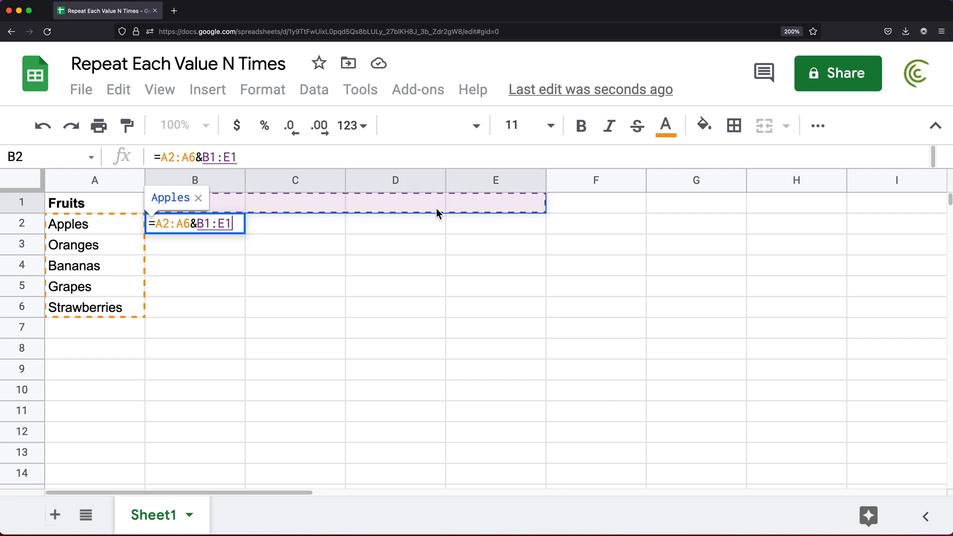
mouse_move(281, 210)
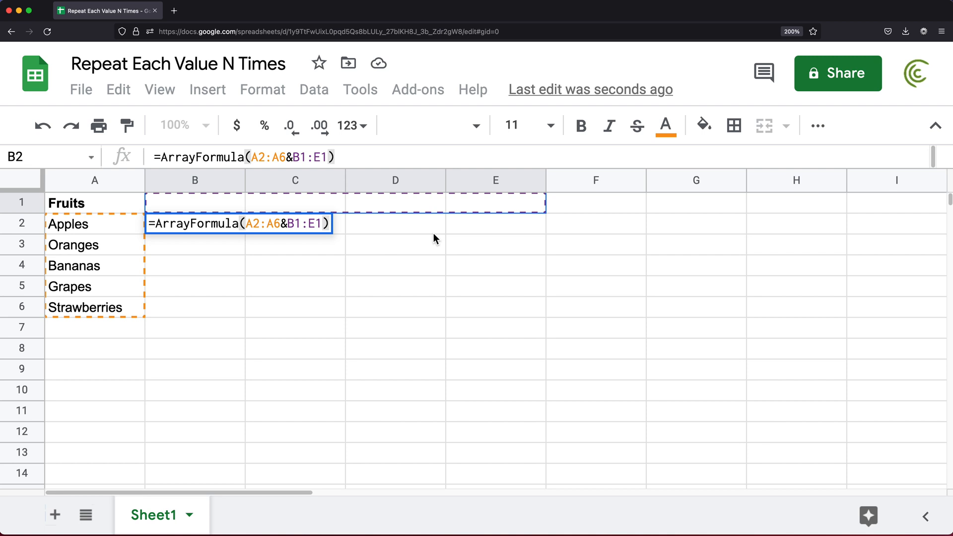
key("Enter")
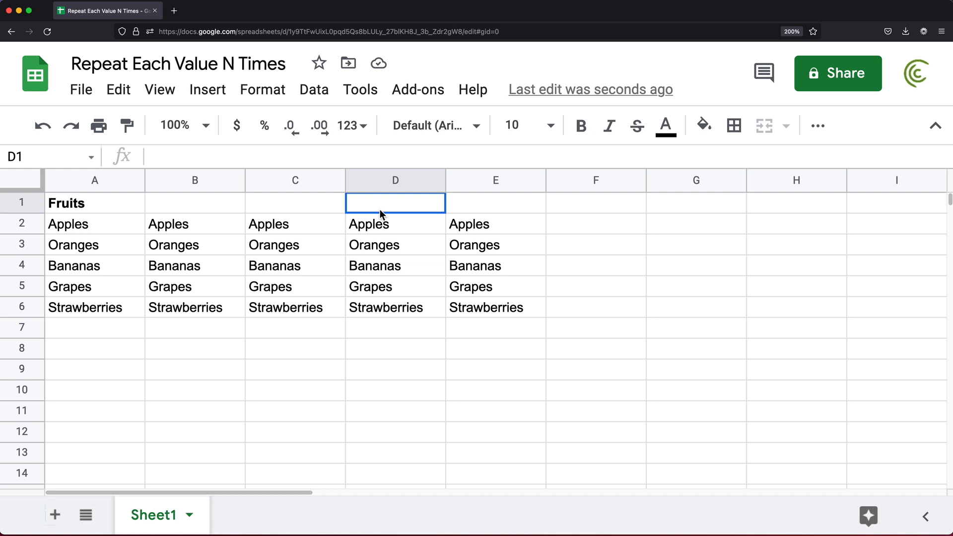
left_click(194, 202)
type("1")
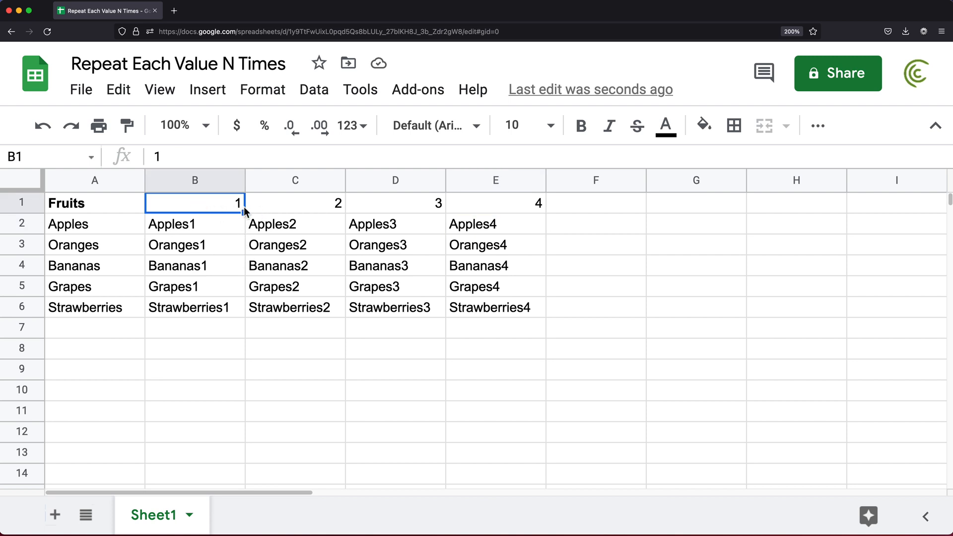
mouse_move(213, 211)
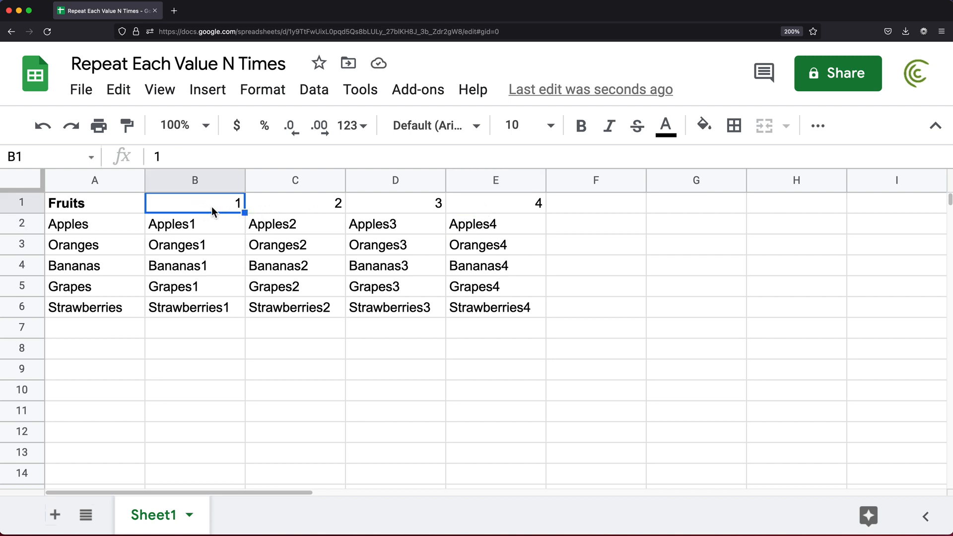
left_click(194, 223)
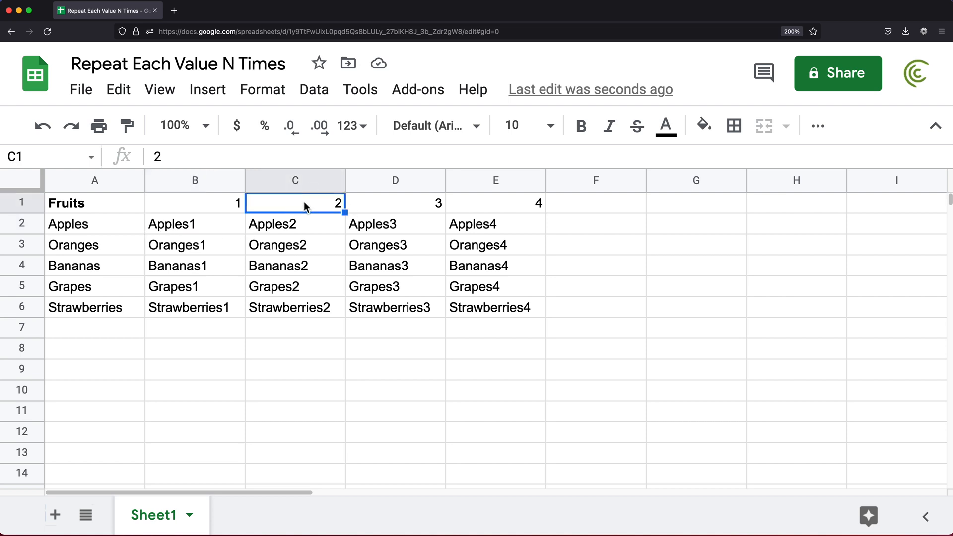
left_click(295, 223)
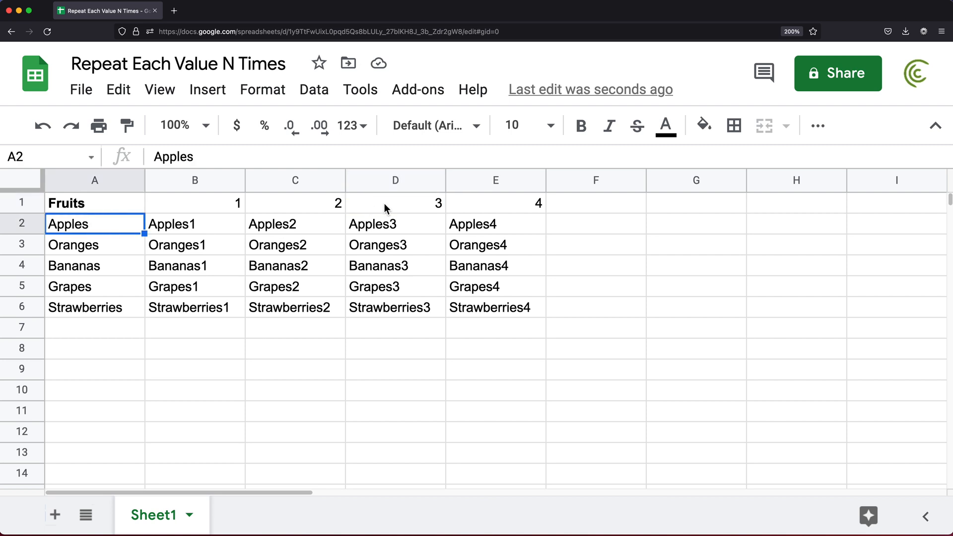
left_click(73, 245)
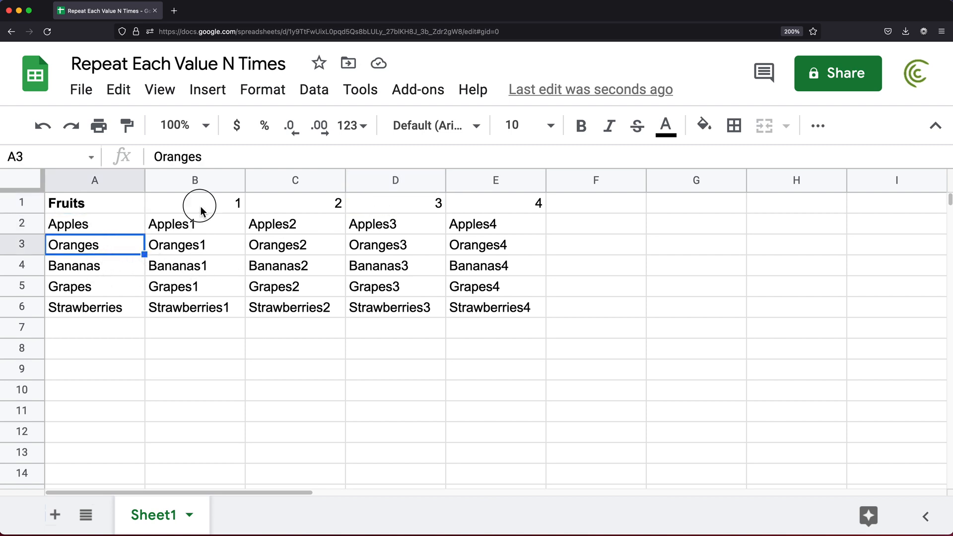
left_click(295, 203)
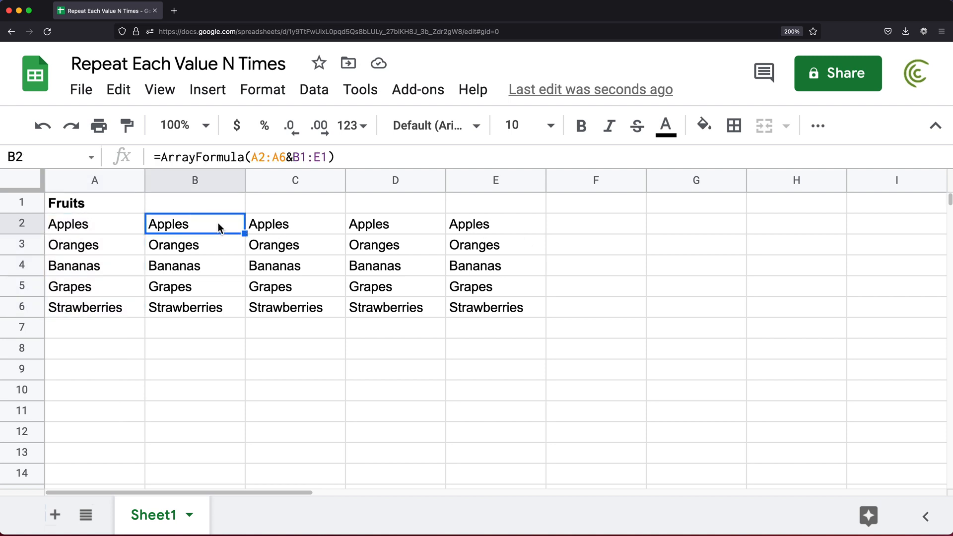
mouse_move(570, 253)
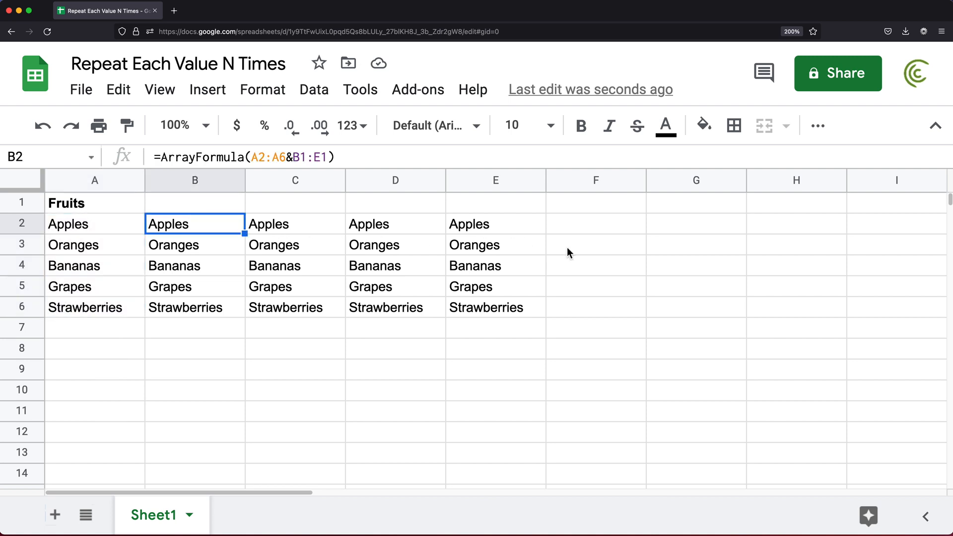
left_click(695, 223)
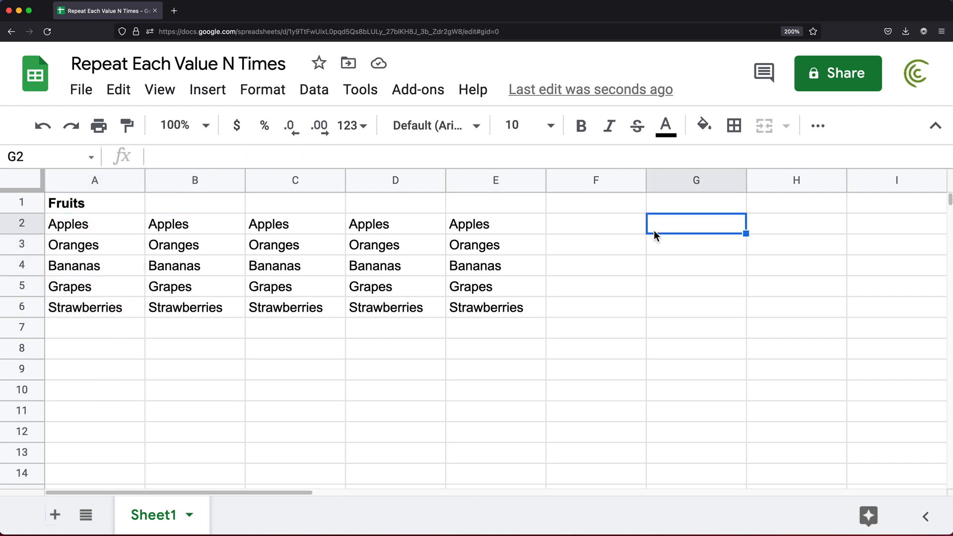
type("=FA")
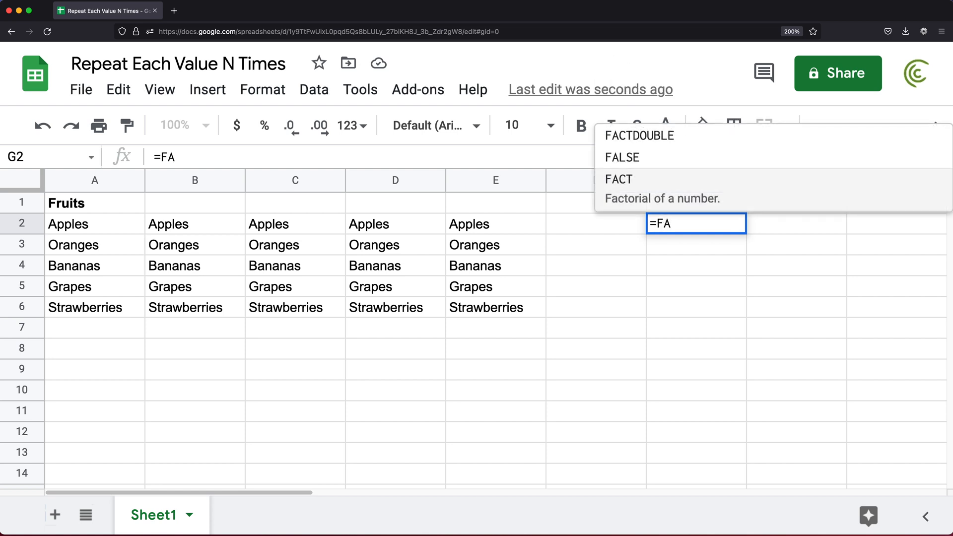
type("FLATTEN(B2:E6")
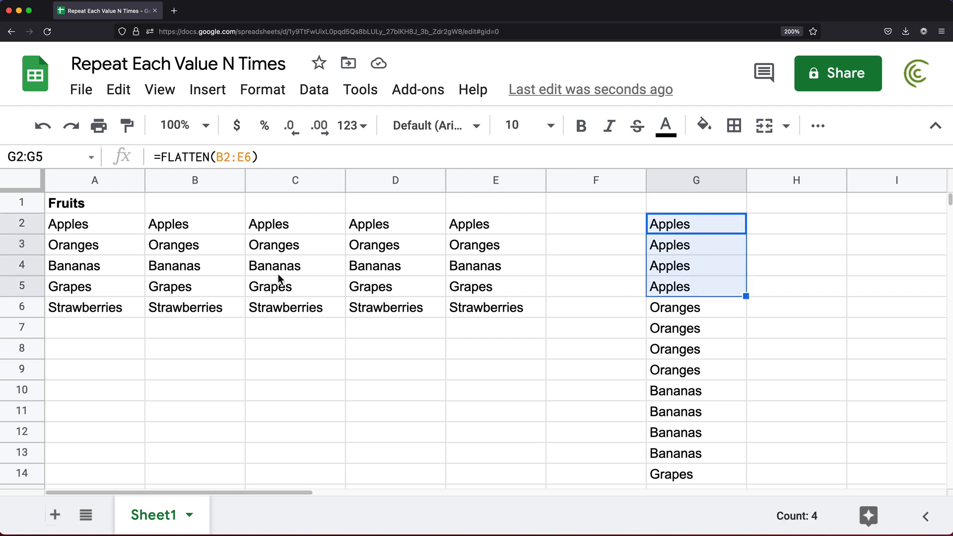
mouse_move(677, 328)
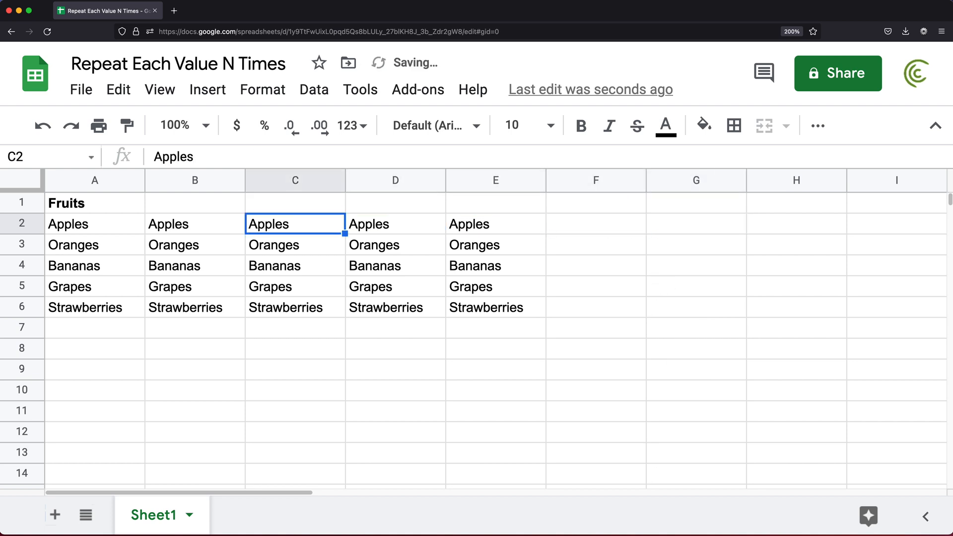
Step: Wrap B2's formula in FLATTEN: =ArrayFormula(FLATTEN(A2:A6&B1:E1)) to stack fruits down column B
left_click(195, 223)
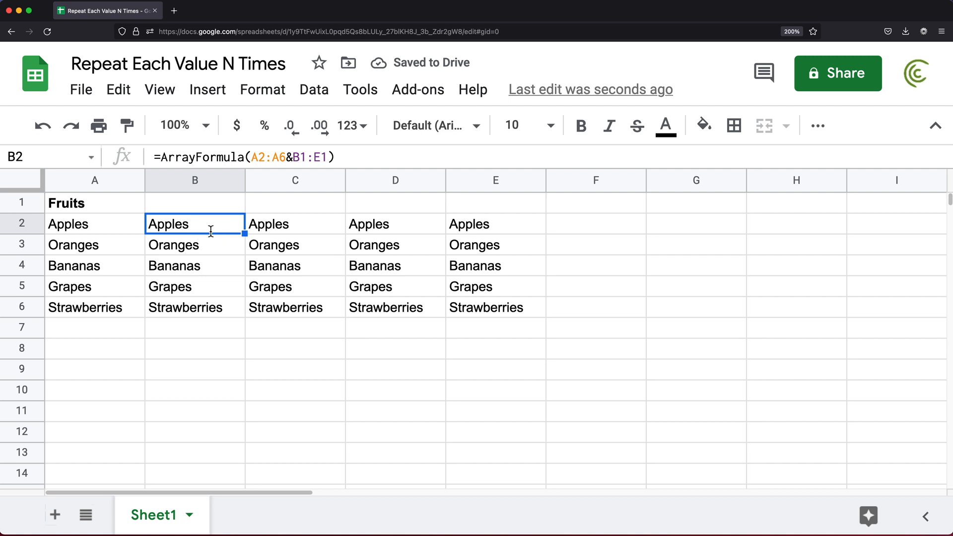
double_click(195, 224)
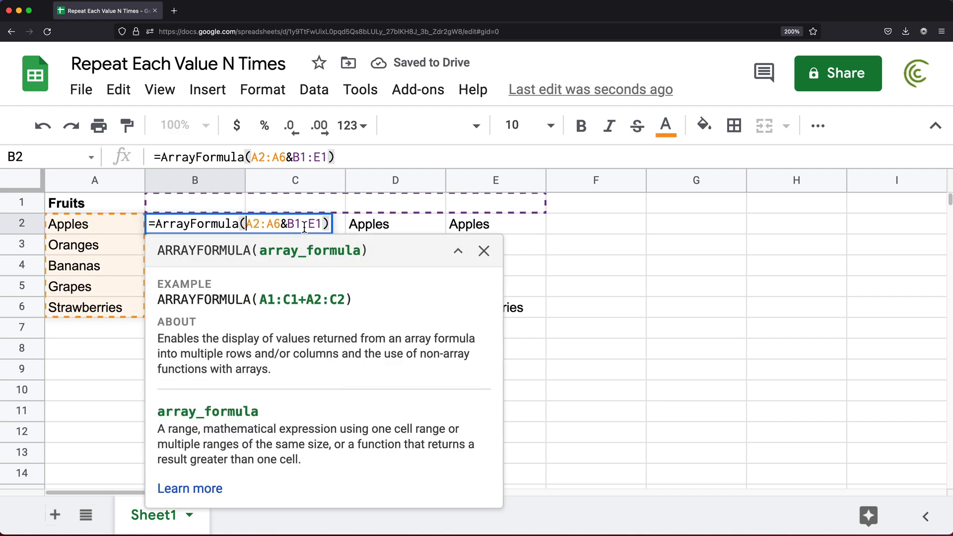
type("FLA")
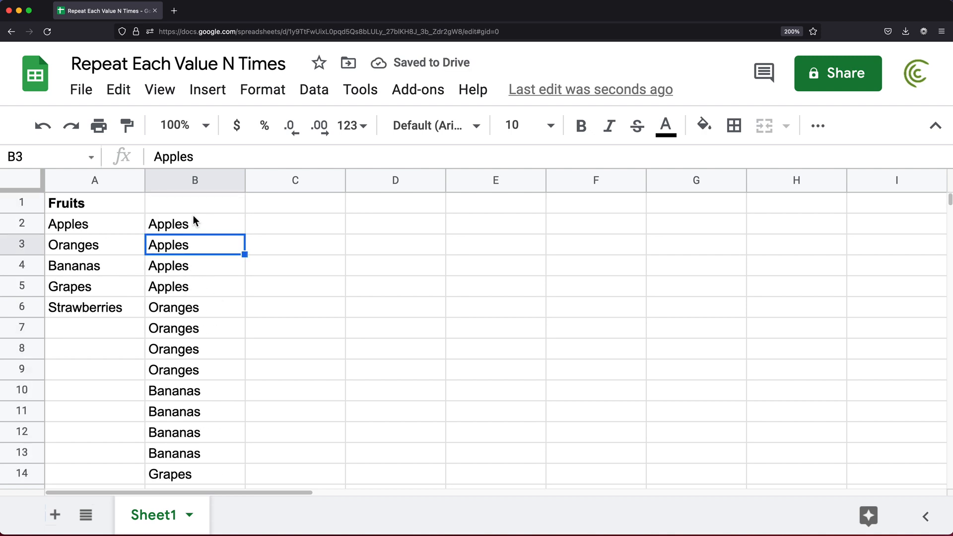
type("=ArrayFormula(FLATTEN(A2:A6&B1:E1))")
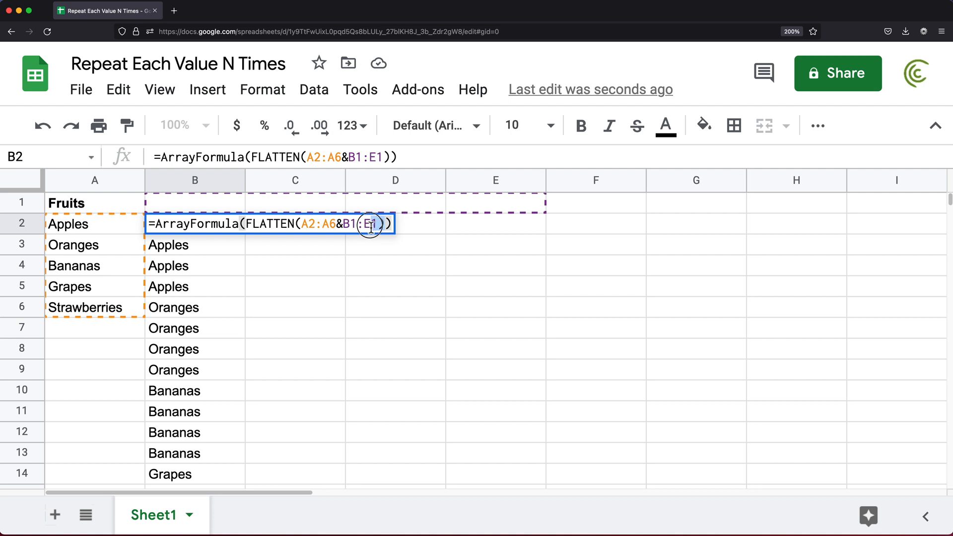
Step: Shorten the B1:E1 header range in the formula so each fruit repeats three times
left_click(369, 223)
type("F")
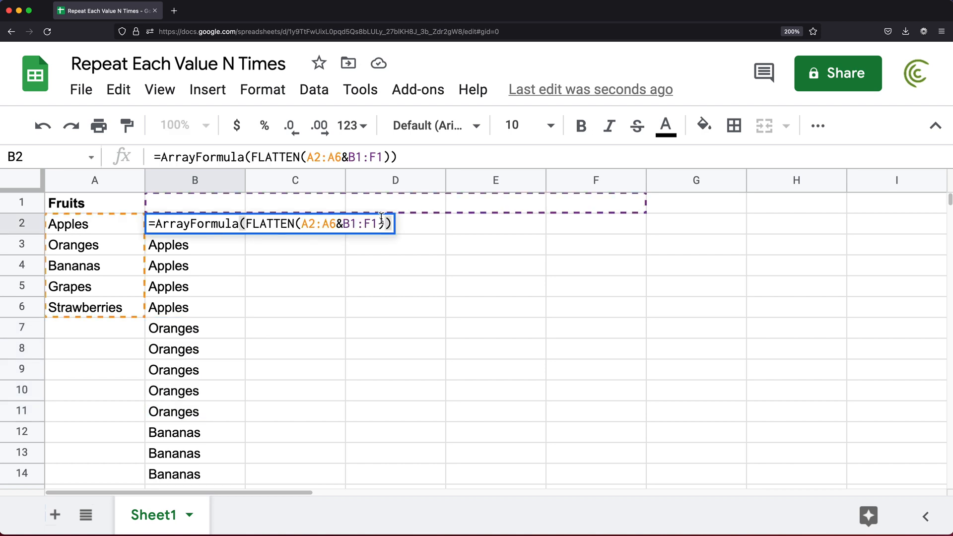
left_click(377, 223)
type("D")
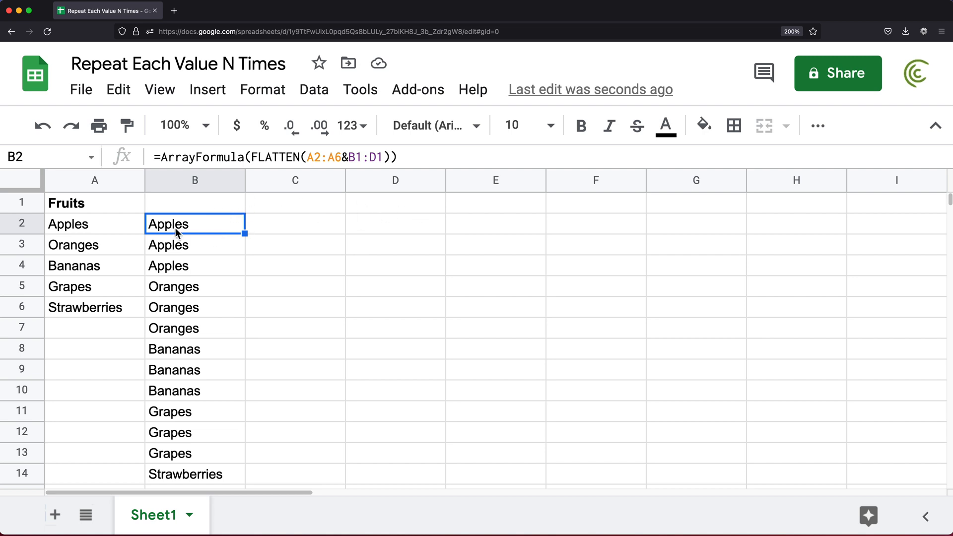
mouse_move(220, 224)
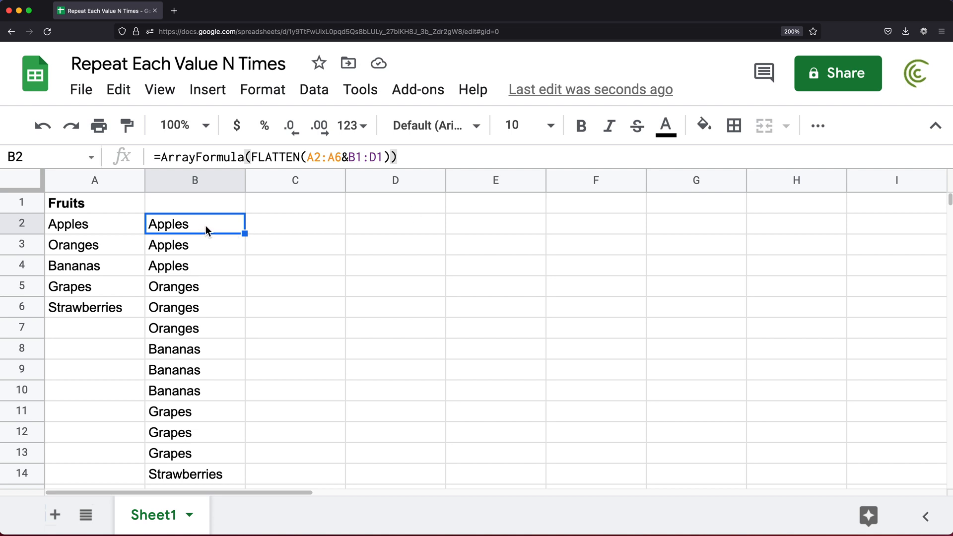
Step: Replace the header range in B2 with a literal {"",""} array of blank strings and preview it
double_click(194, 224)
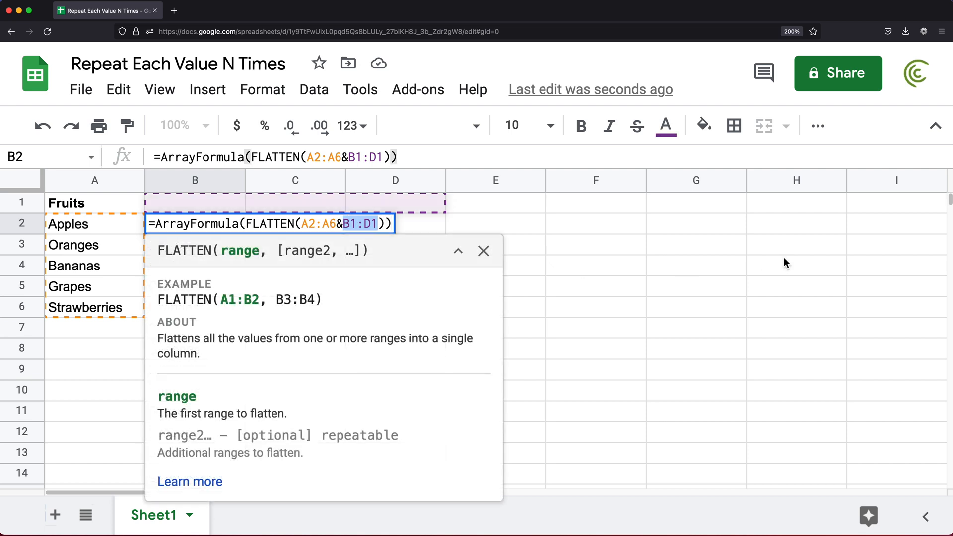
type("{}")
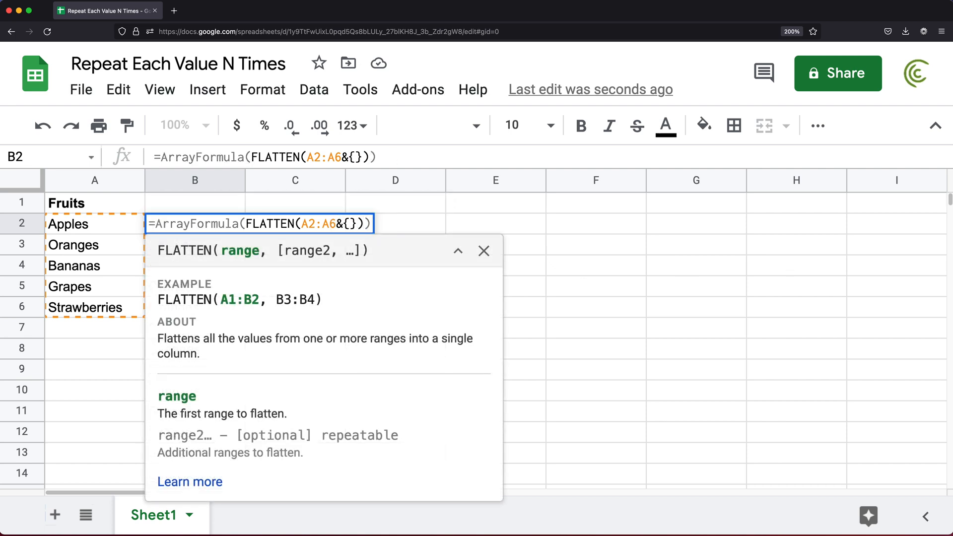
type("\"\",")
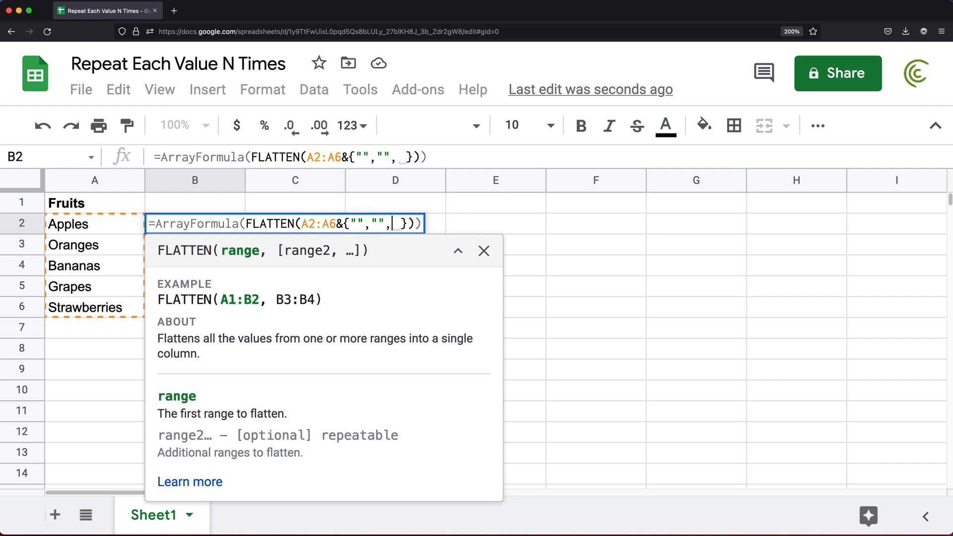
type("\"\"")
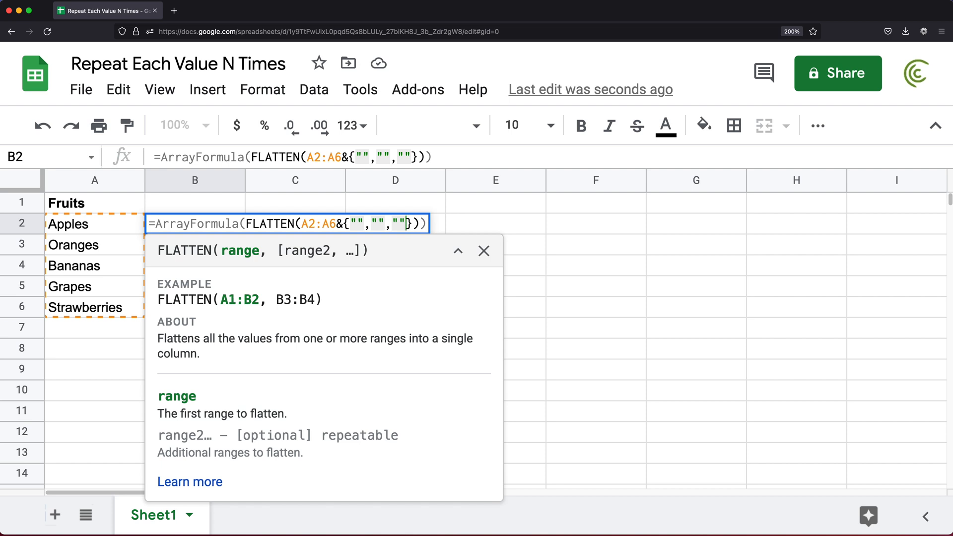
key("Enter")
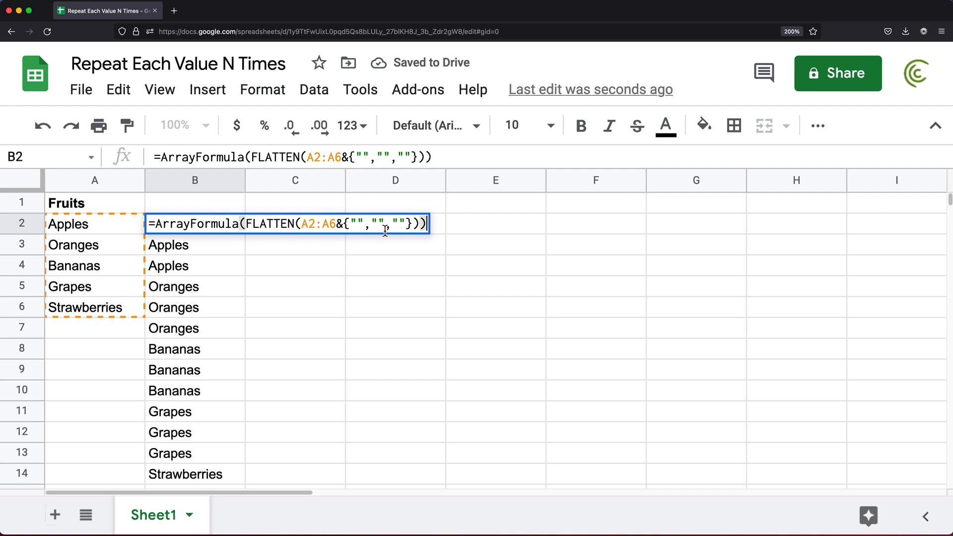
Step: Adjust the number of blank items in the inline array so each fruit lists twice, then confirm
type(",")
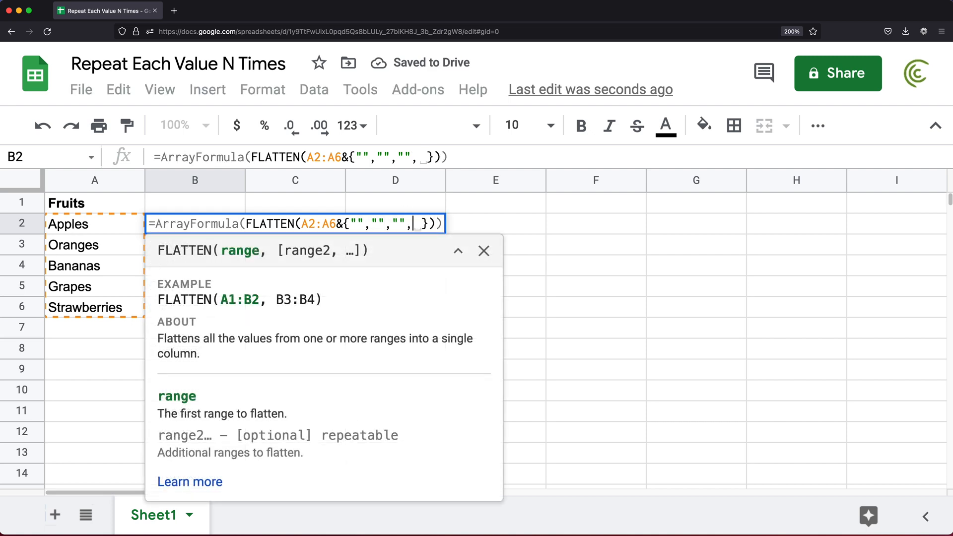
type("\"\"")
key("Enter")
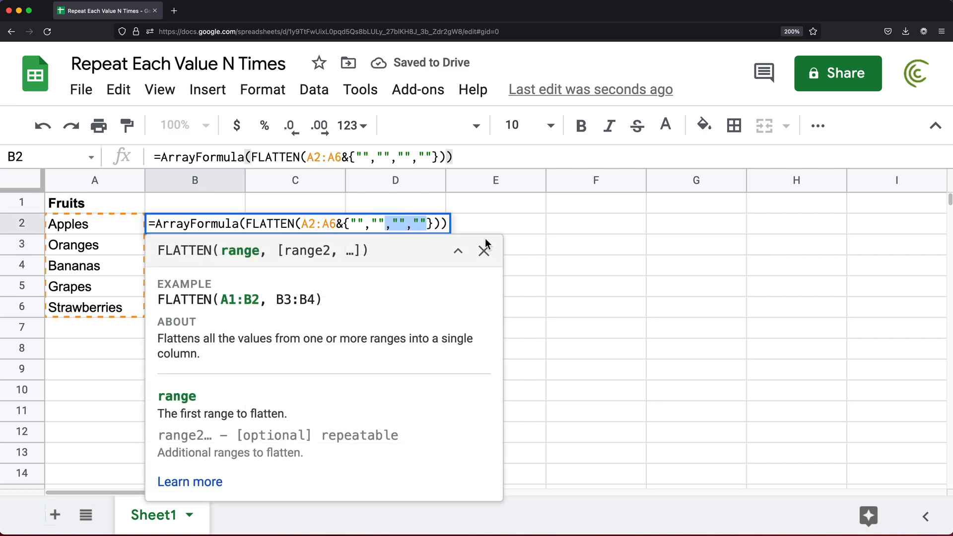
key("Enter")
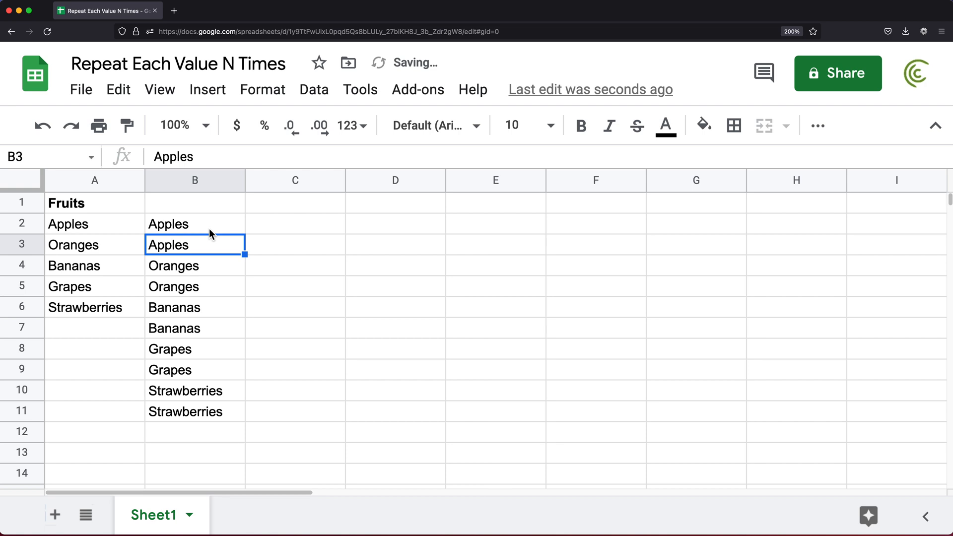